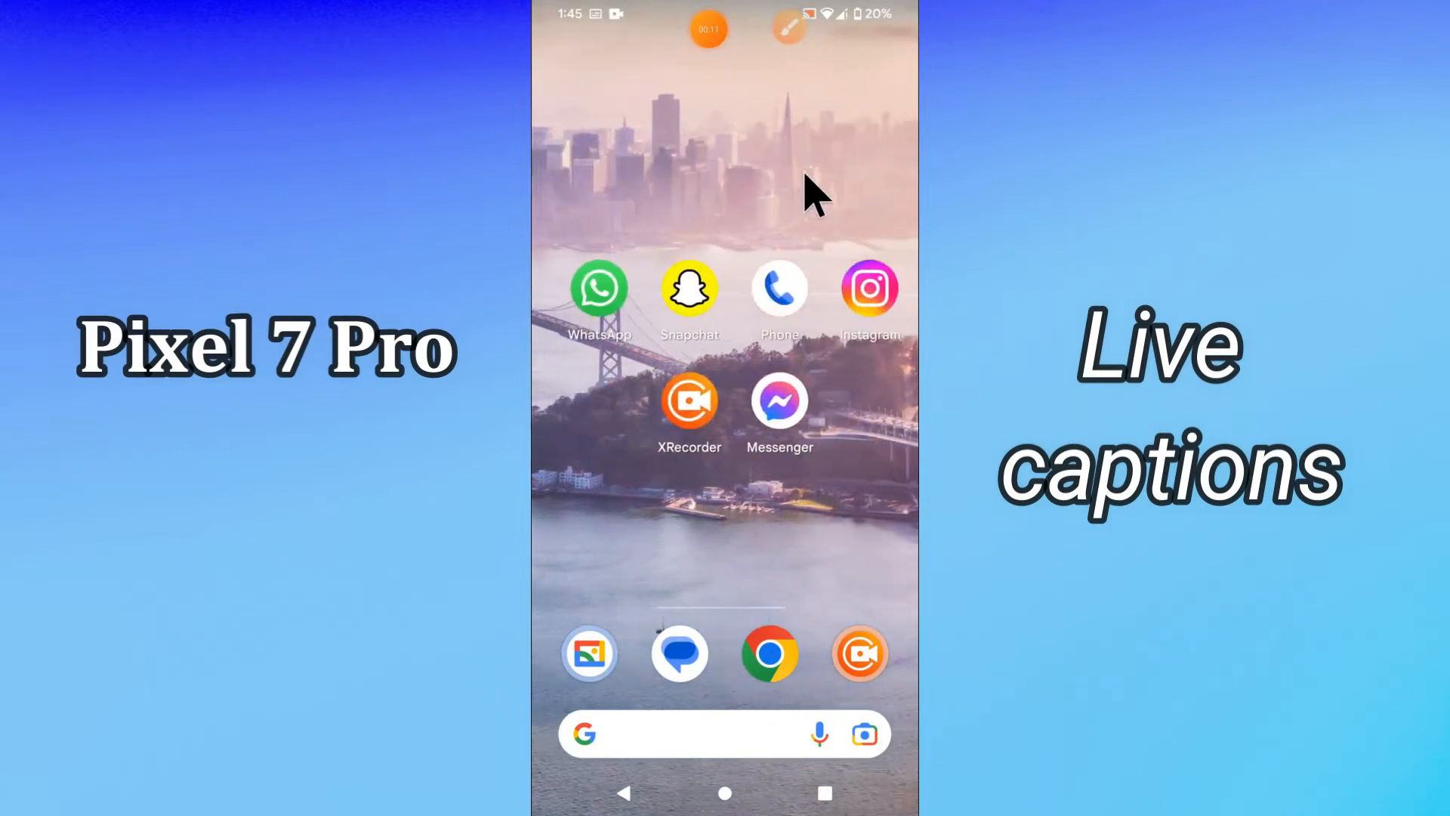
{"action": "scroll", "scroll_direction": "left", "scroll_amount": 3}
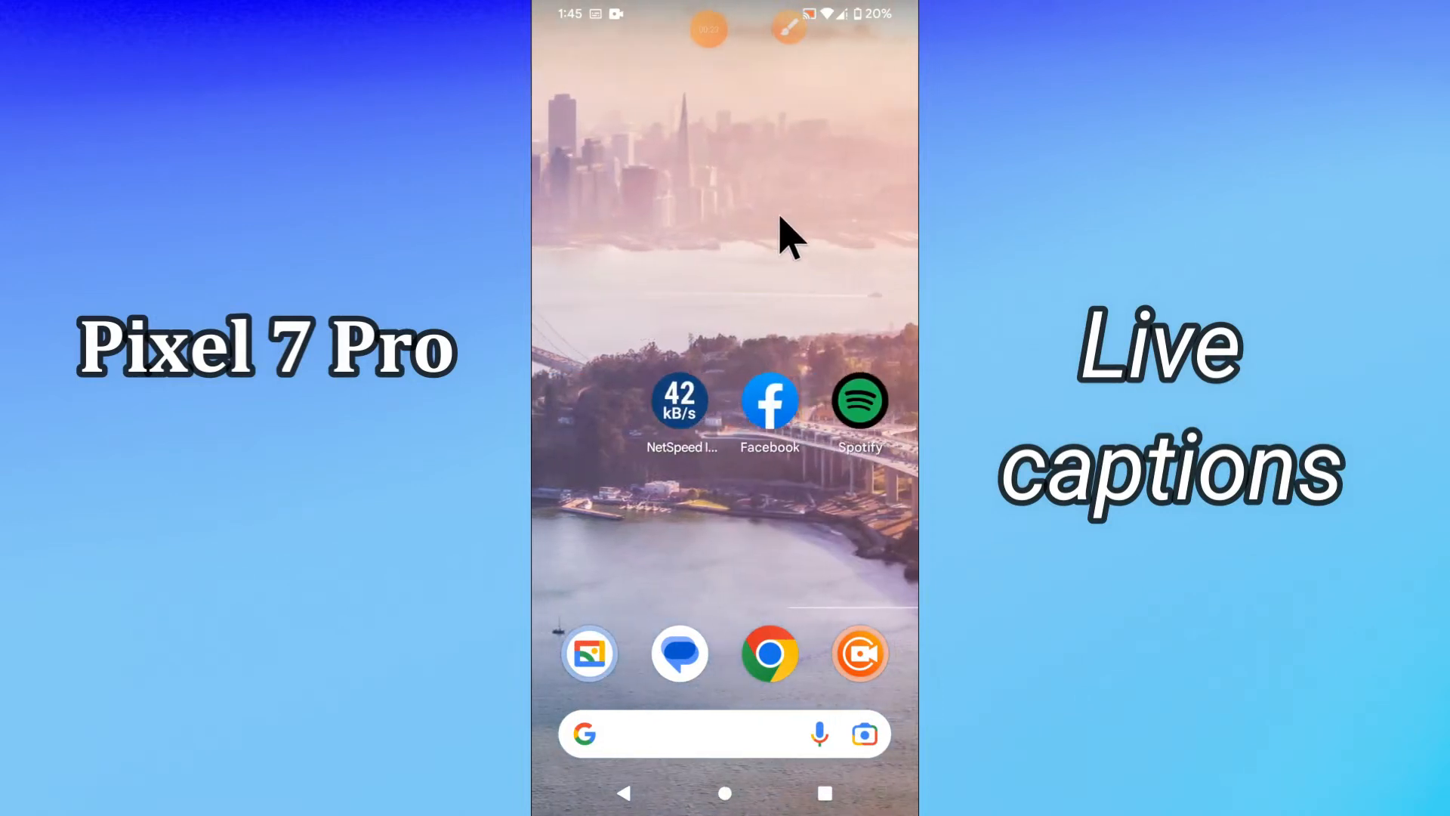
{"action": "scroll", "scroll_direction": "left", "scroll_amount": 3}
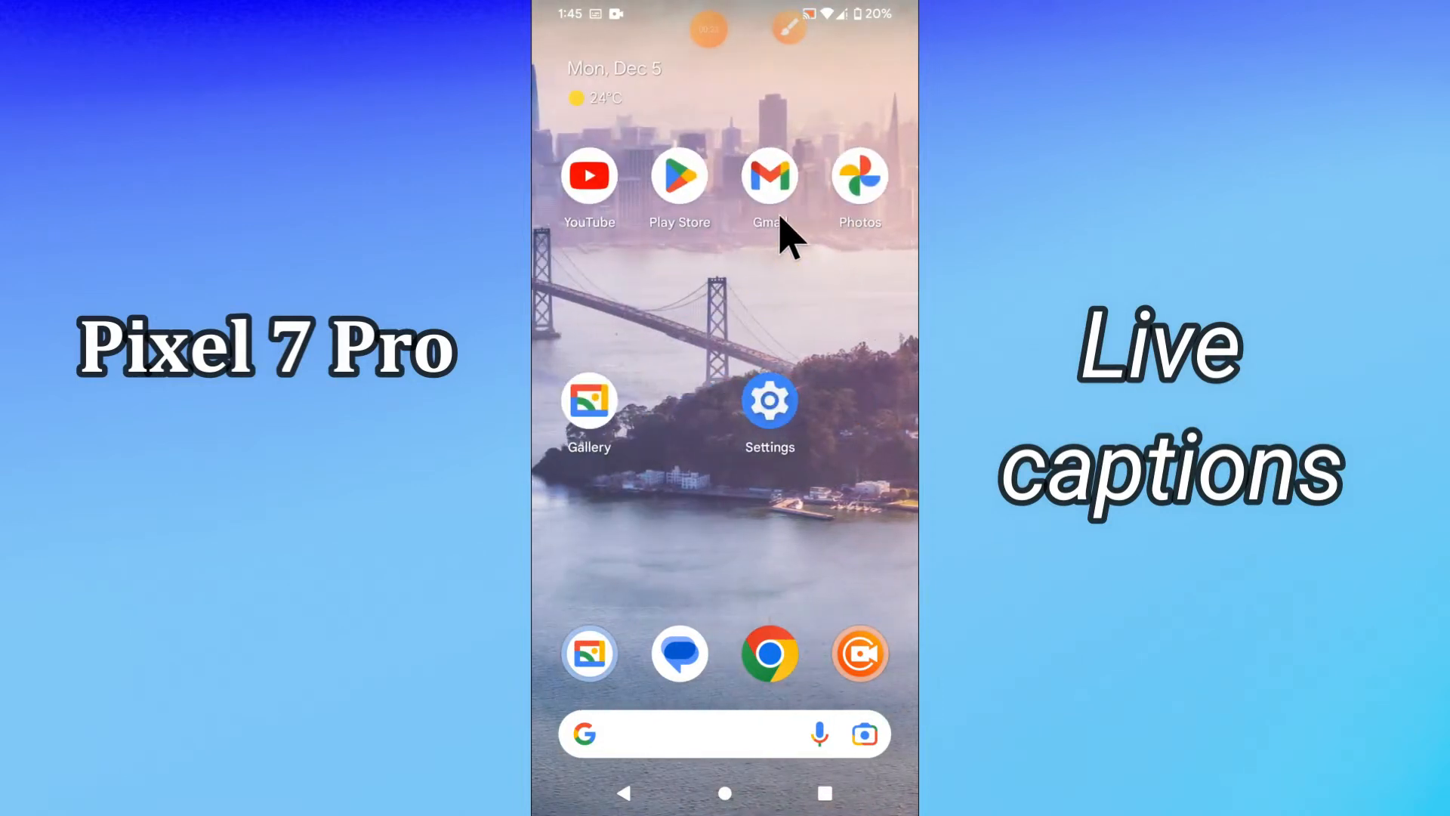